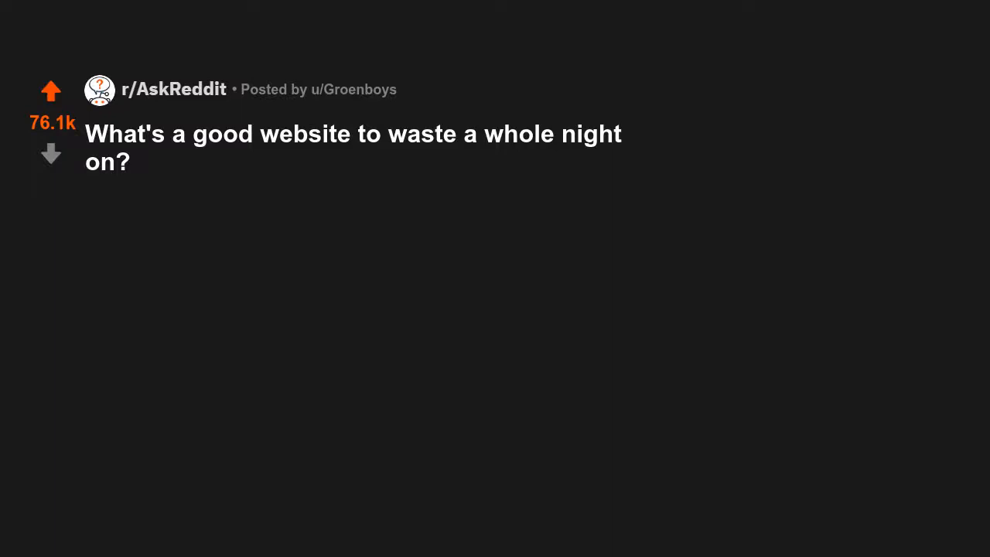
pyautogui.scroll(-3)
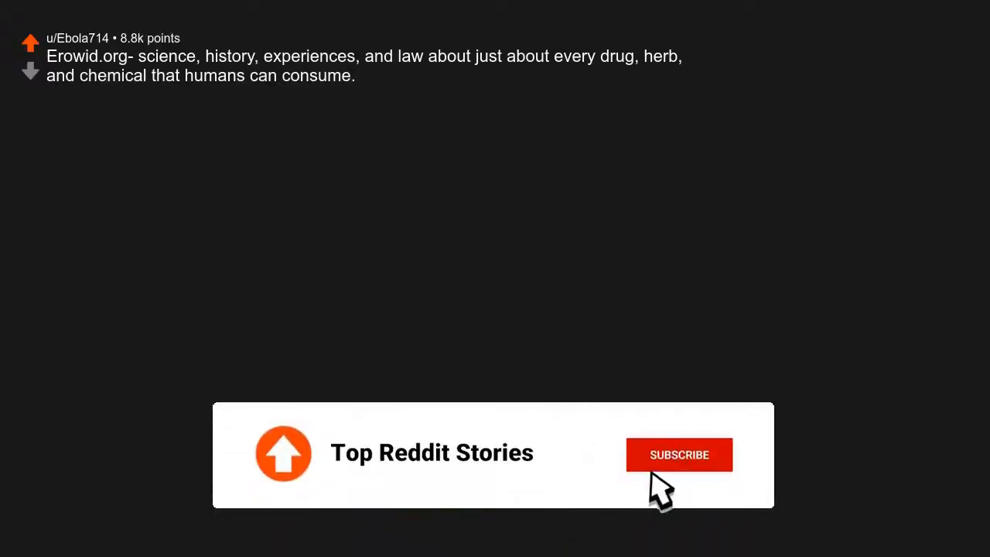
pyautogui.click(678, 454)
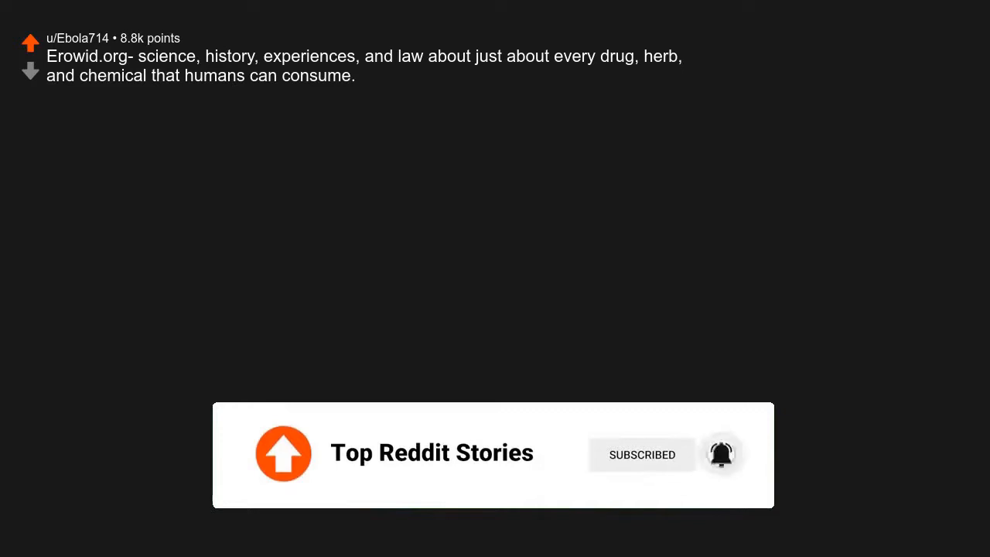